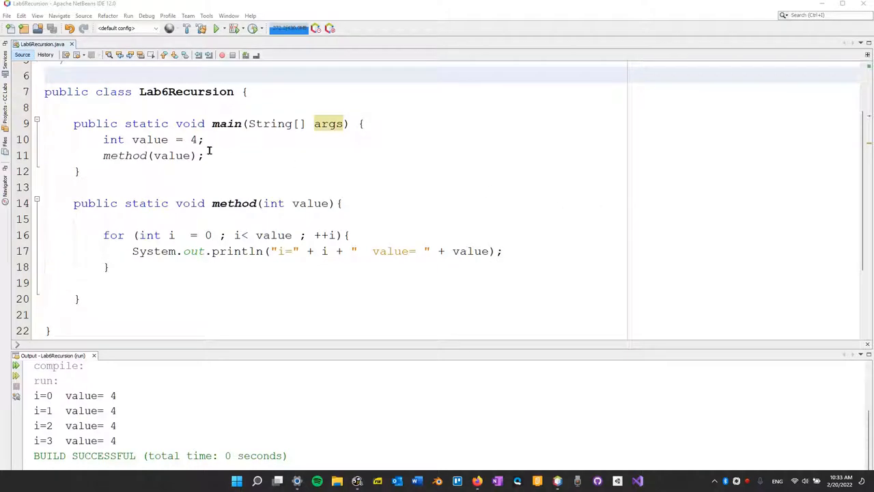
{"action": "mouse_move", "coordinate": [360, 123]}
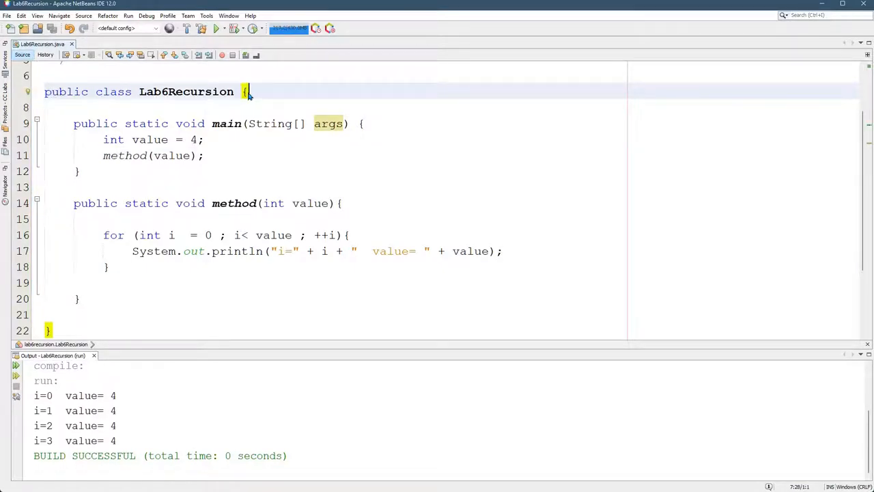
Highlight the whole class body with Ctrl+A twice to show its extent
{"action": "key", "text": "ctrl+a"}
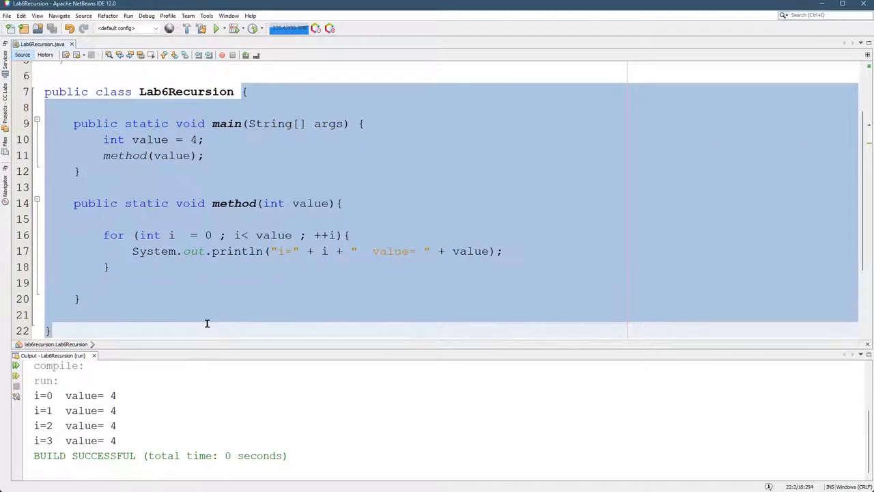
{"action": "left_click", "coordinate": [184, 124]}
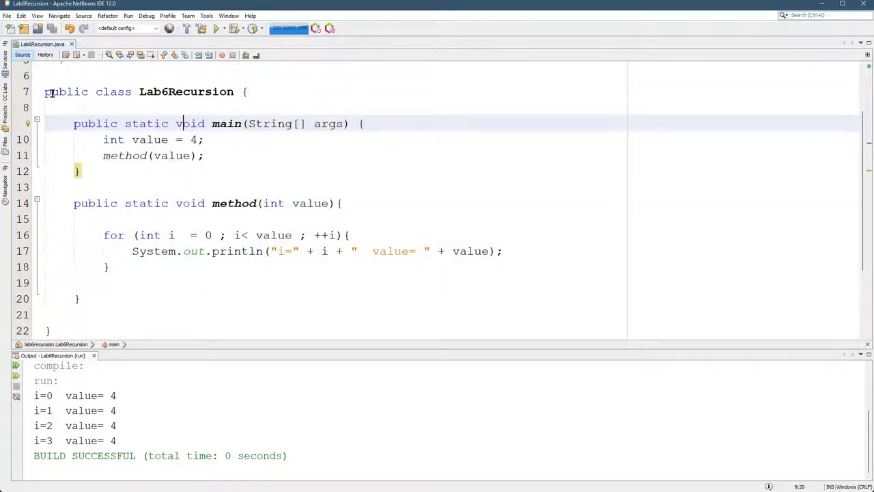
{"action": "key", "text": "ctrl+a"}
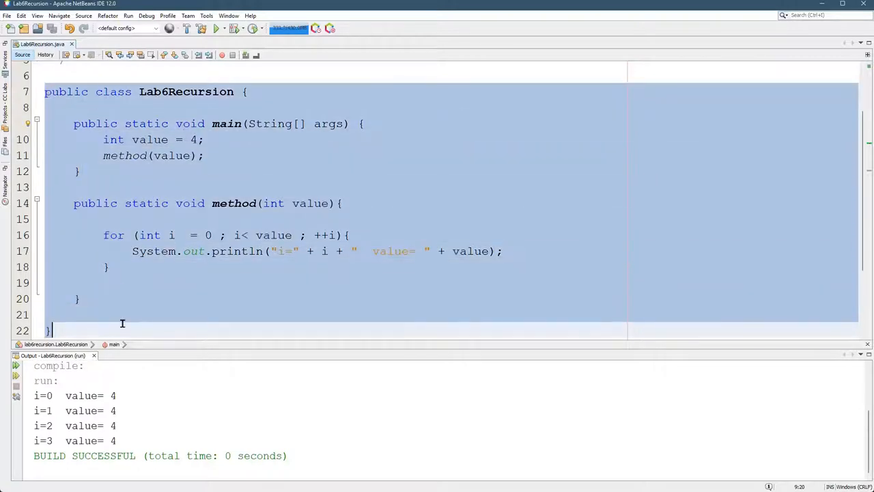
{"action": "left_click", "coordinate": [87, 140]}
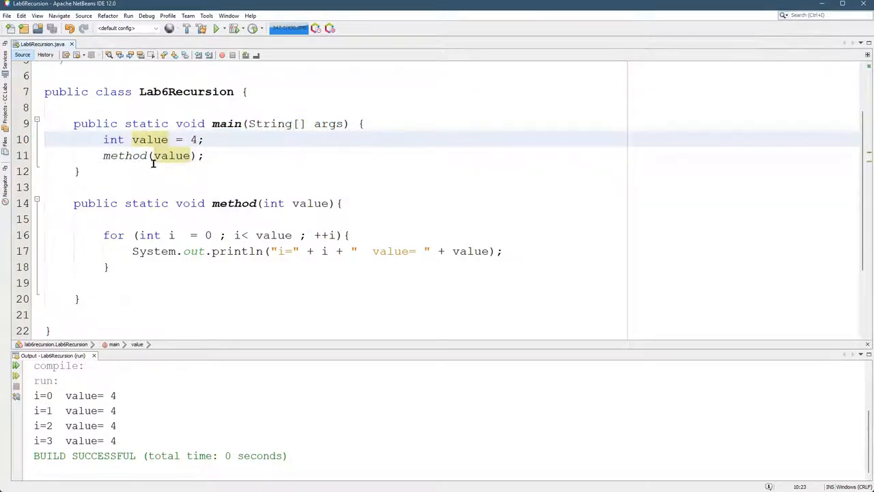
Rename main's variable value to j in the declaration int value = 4 and the method call
{"action": "left_click_drag", "start_coordinate": [103, 139], "coordinate": [218, 140]}
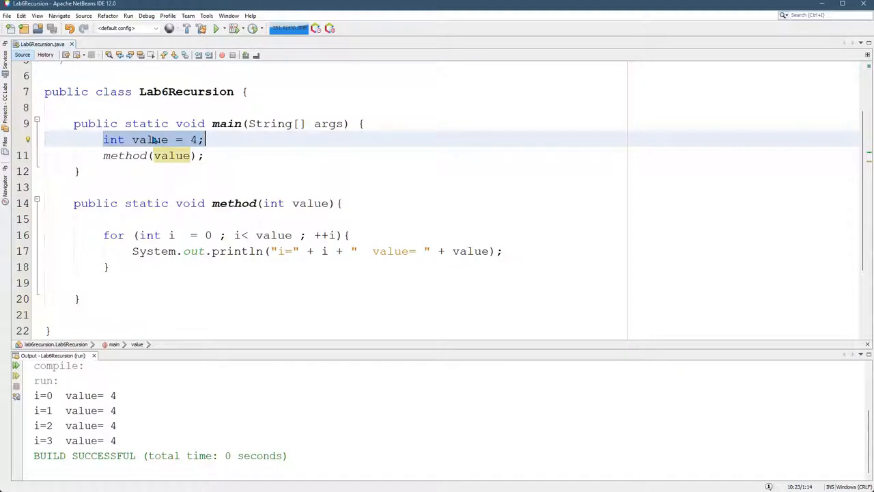
{"action": "left_click", "coordinate": [172, 155]}
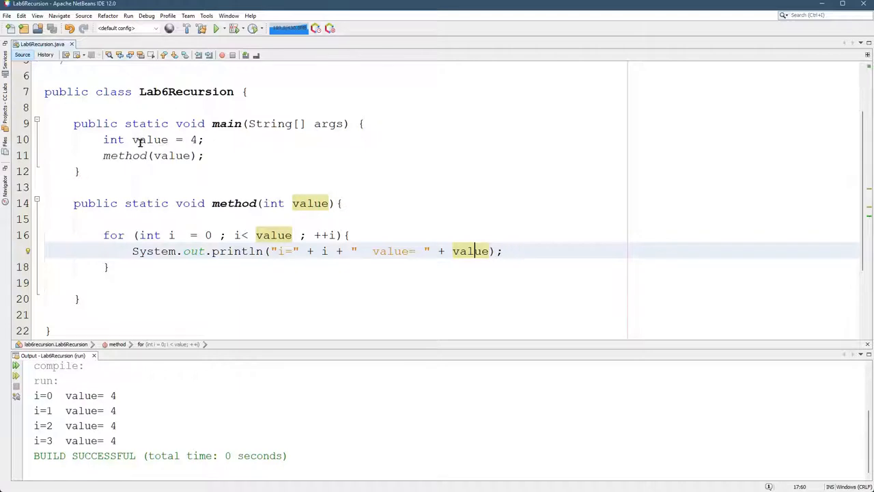
{"action": "left_click", "coordinate": [151, 139]}
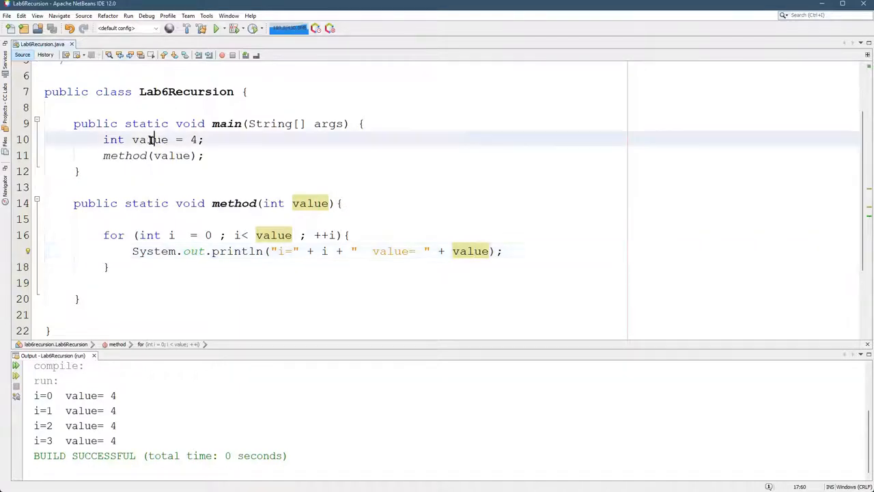
{"action": "left_click", "coordinate": [150, 139]}
{"action": "type", "text": "j"}
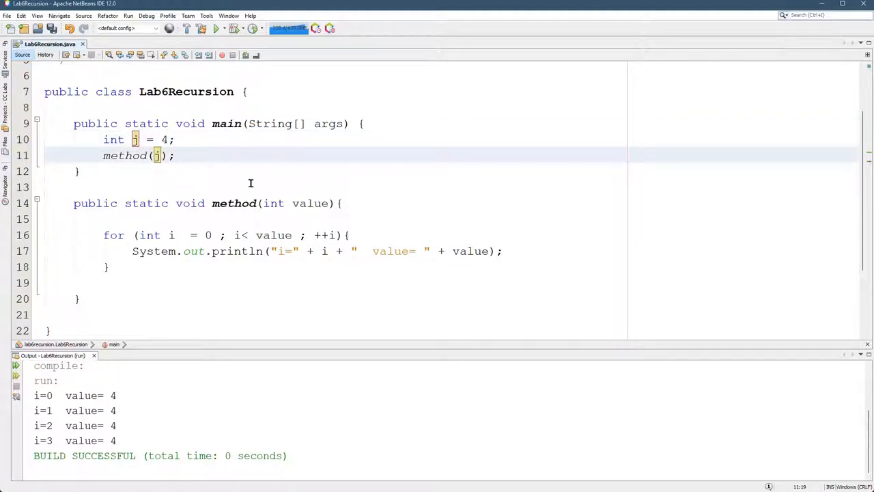
{"action": "double_click", "coordinate": [158, 155]}
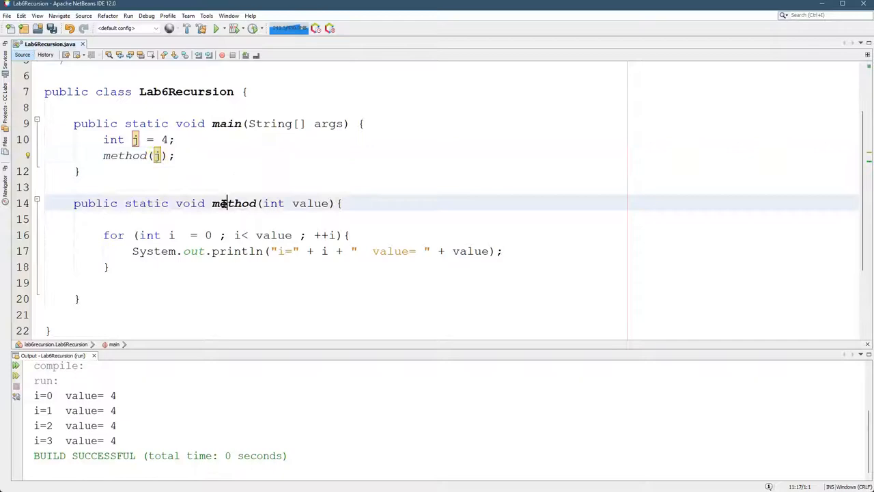
{"action": "left_click", "coordinate": [226, 203]}
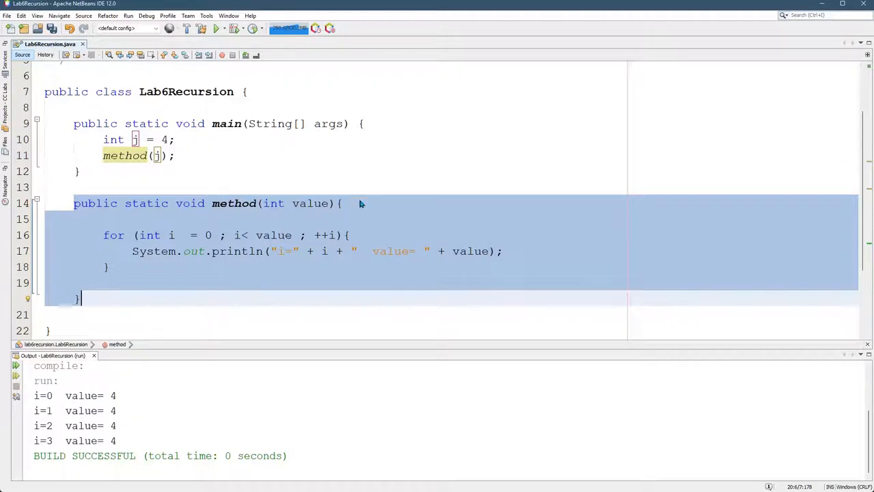
{"action": "left_click", "coordinate": [142, 290]}
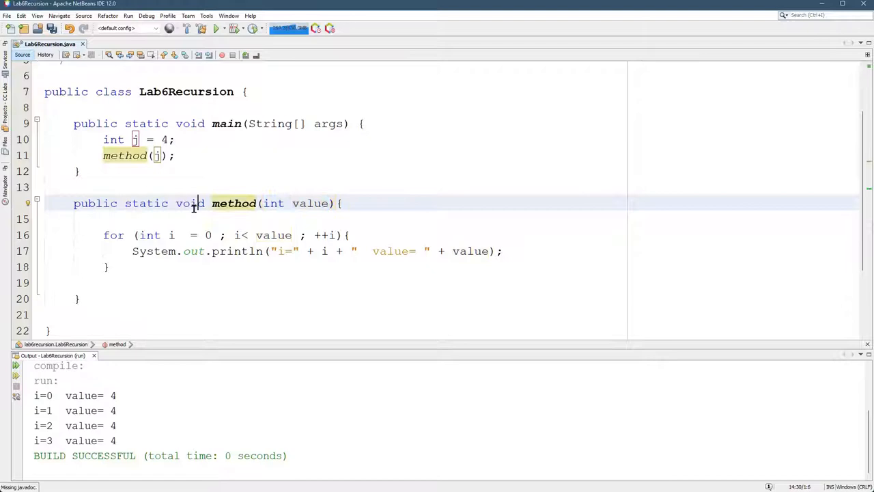
{"action": "double_click", "coordinate": [226, 124]}
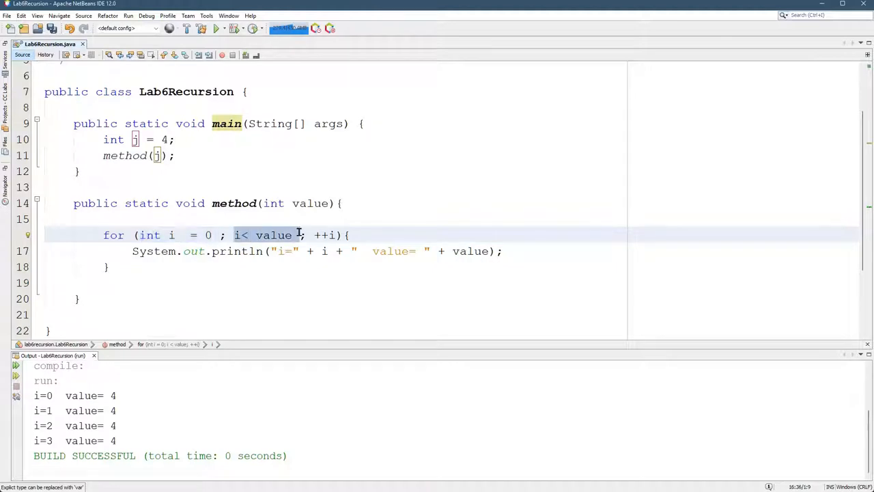
{"action": "left_click", "coordinate": [273, 234]}
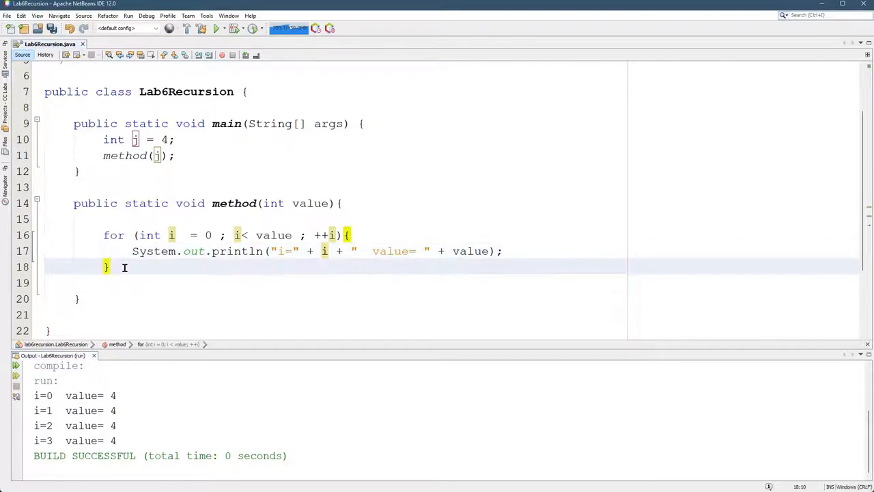
{"action": "left_click_drag", "start_coordinate": [104, 235], "coordinate": [113, 267]}
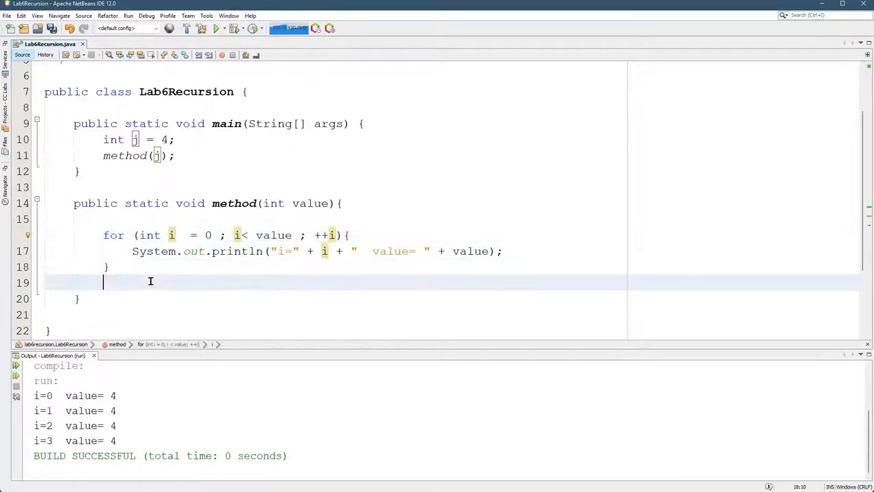
Below the for loop, add System.out.println("i=" + i); via the sout shortcut
{"action": "type", "text": "sout"}
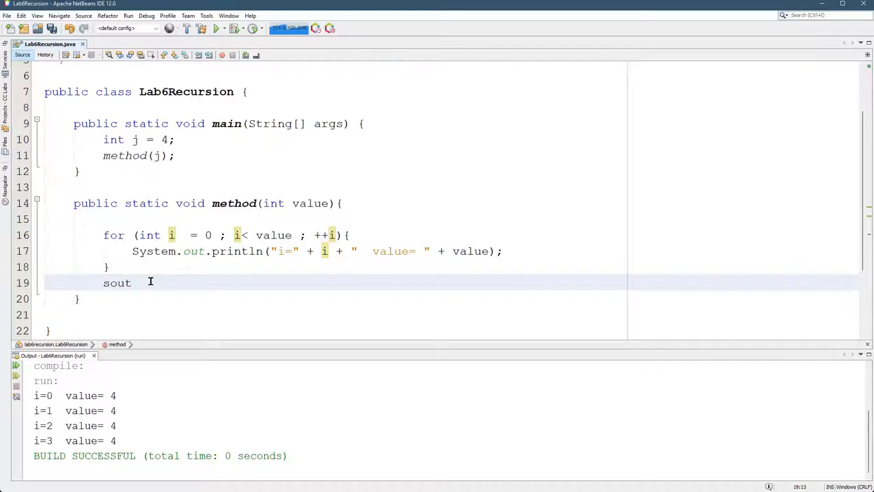
{"action": "key", "text": "Tab"}
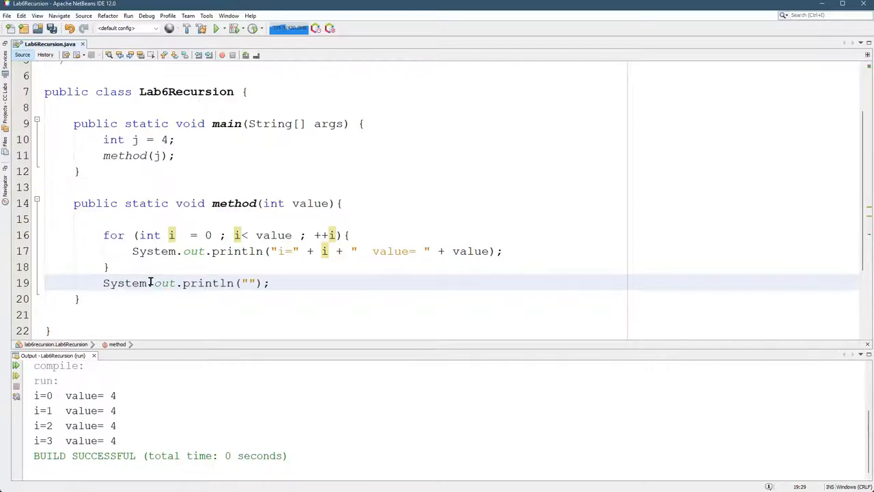
{"action": "type", "text": "\"i=\" +"}
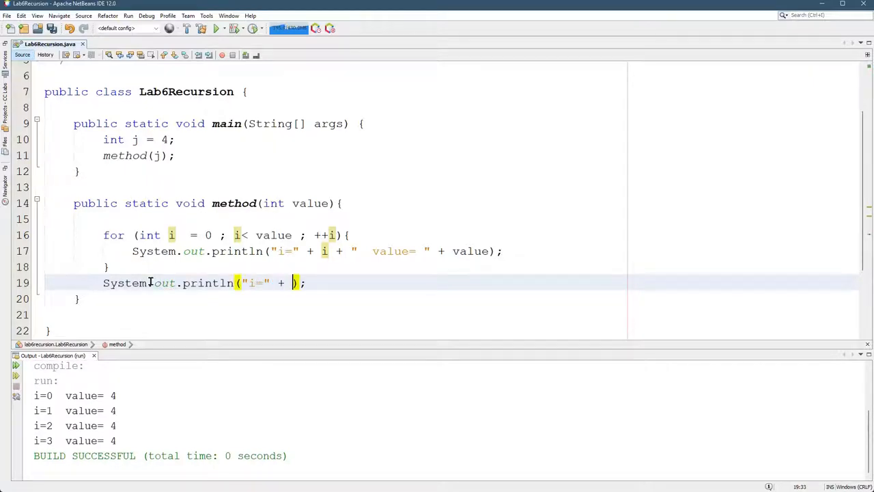
{"action": "type", "text": "i"}
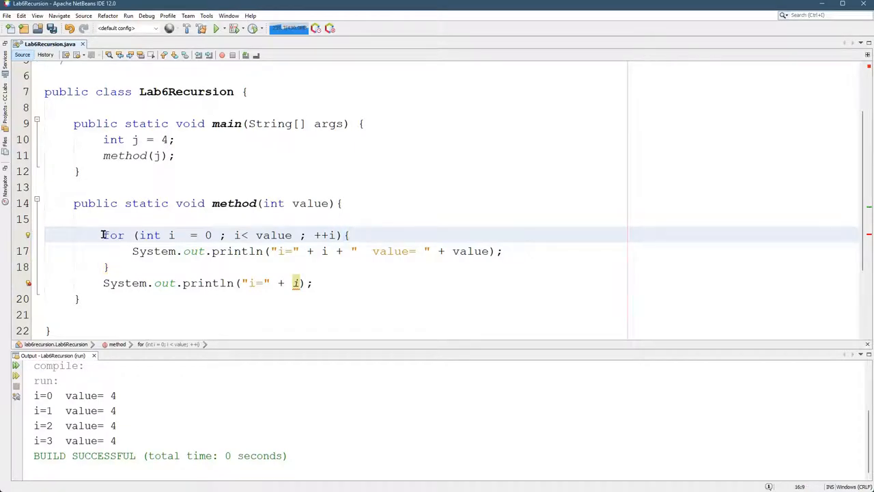
{"action": "left_click_drag", "start_coordinate": [101, 235], "coordinate": [347, 235]}
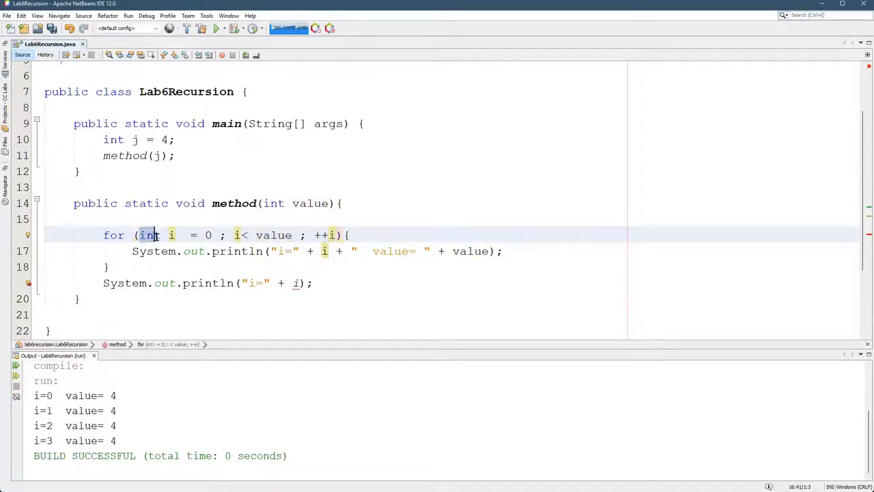
Move 'int' out of the for header into a separate 'int i;' line above the loop and fix indentation
{"action": "left_click_drag", "start_coordinate": [156, 235], "coordinate": [178, 251]}
{"action": "type", "text": "int i;"}
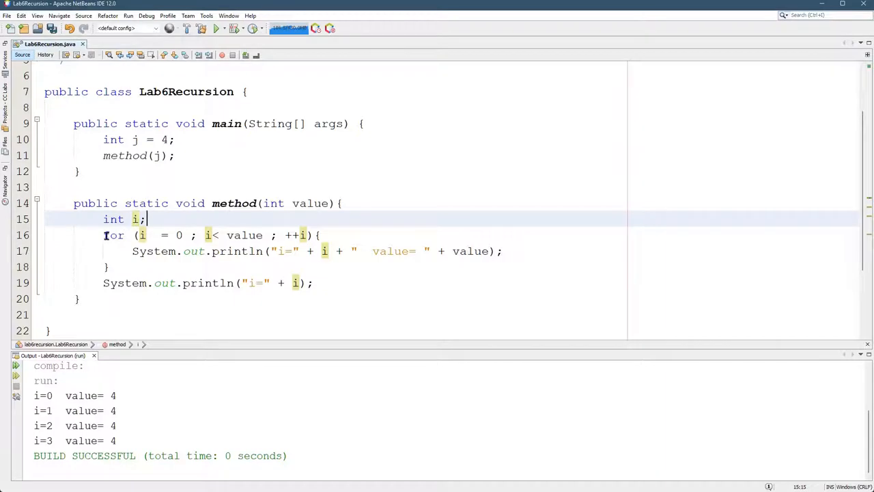
{"action": "left_click_drag", "start_coordinate": [103, 235], "coordinate": [111, 266]}
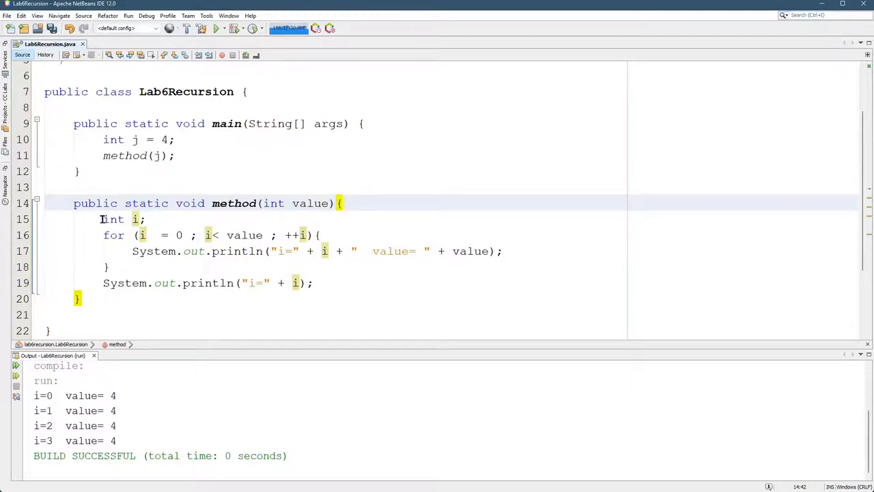
{"action": "left_click_drag", "start_coordinate": [103, 219], "coordinate": [314, 282]}
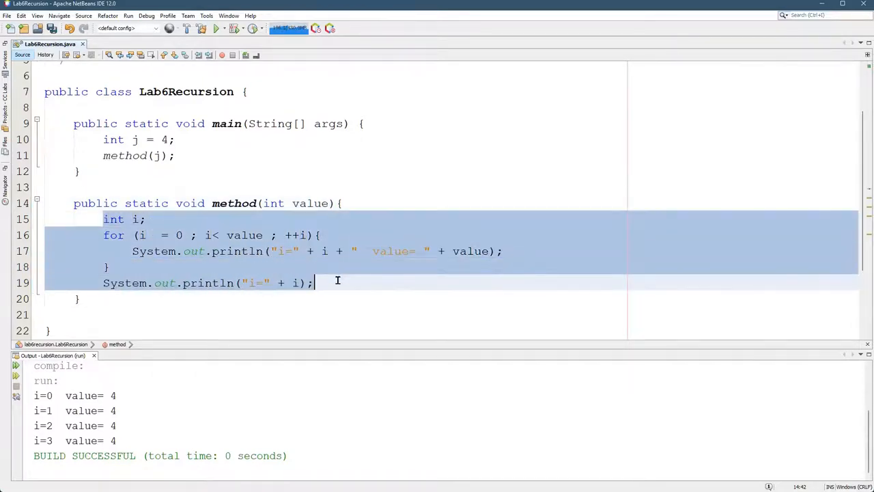
{"action": "left_click", "coordinate": [314, 283]}
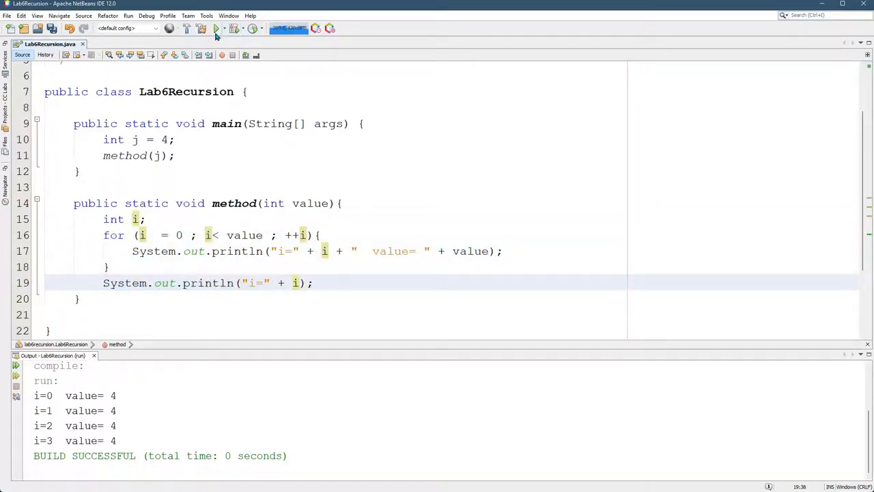
Run Lab6Recursion again and highlight the final i=4 line in the Output window
{"action": "left_click", "coordinate": [215, 28]}
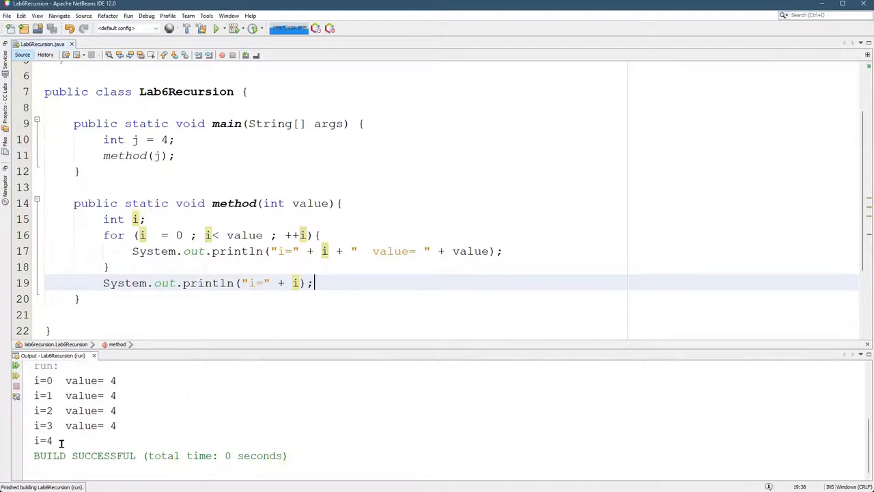
{"action": "double_click", "coordinate": [42, 440]}
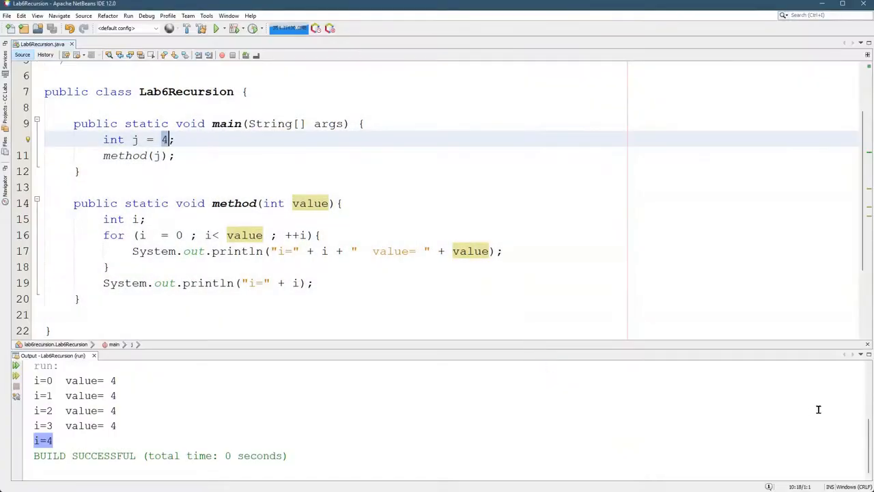
{"action": "left_click", "coordinate": [236, 481]}
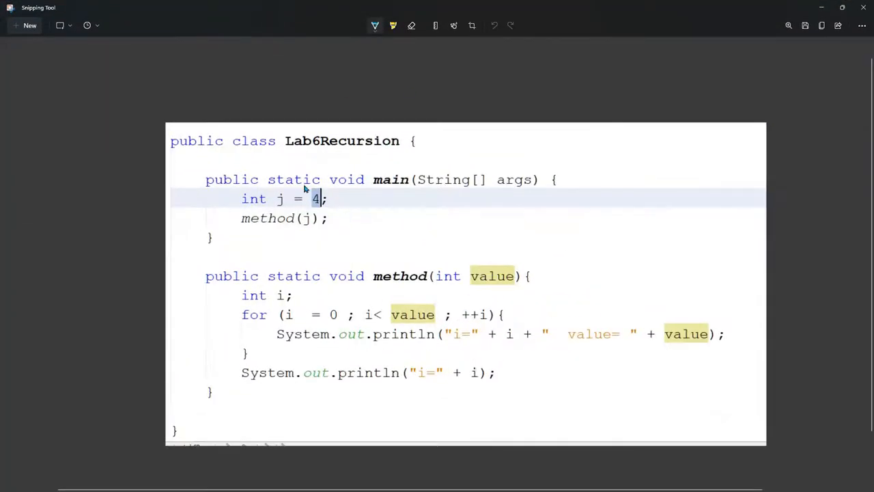
Pick the ballpoint pen and draw a blue bracket beside the class block
{"action": "left_click", "coordinate": [393, 25]}
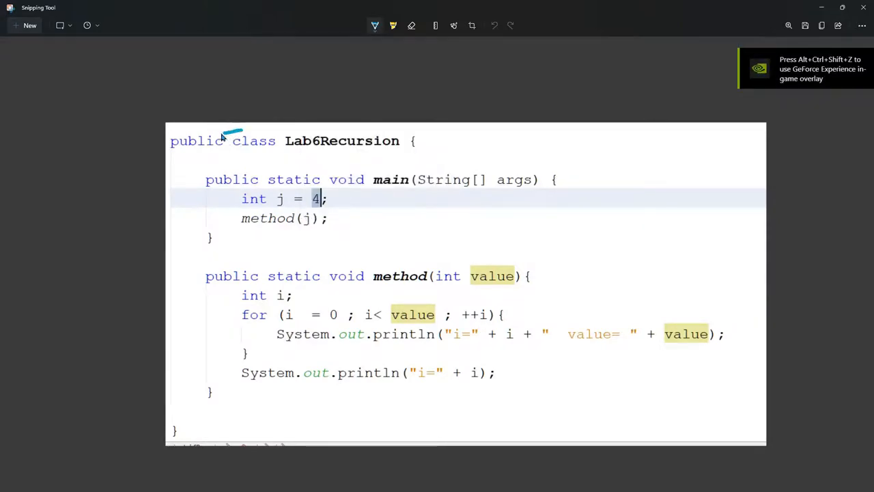
{"action": "left_click_drag", "start_coordinate": [236, 130], "coordinate": [171, 430]}
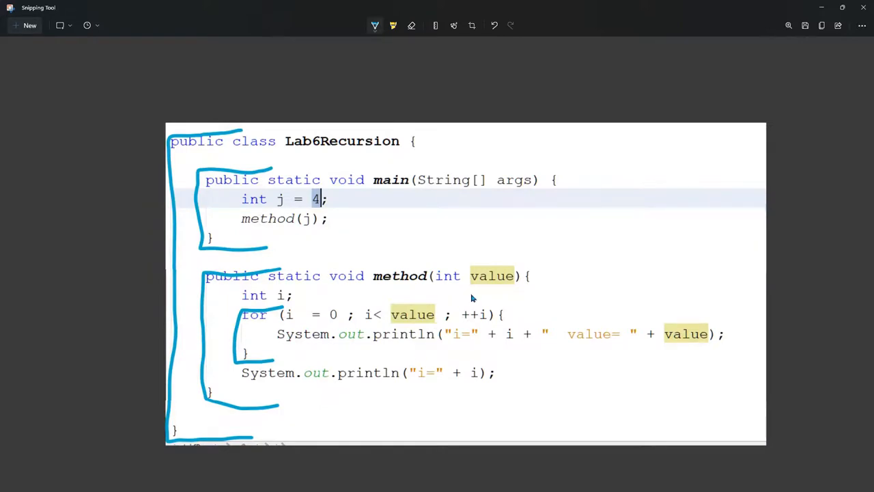
{"action": "mouse_move", "coordinate": [411, 311]}
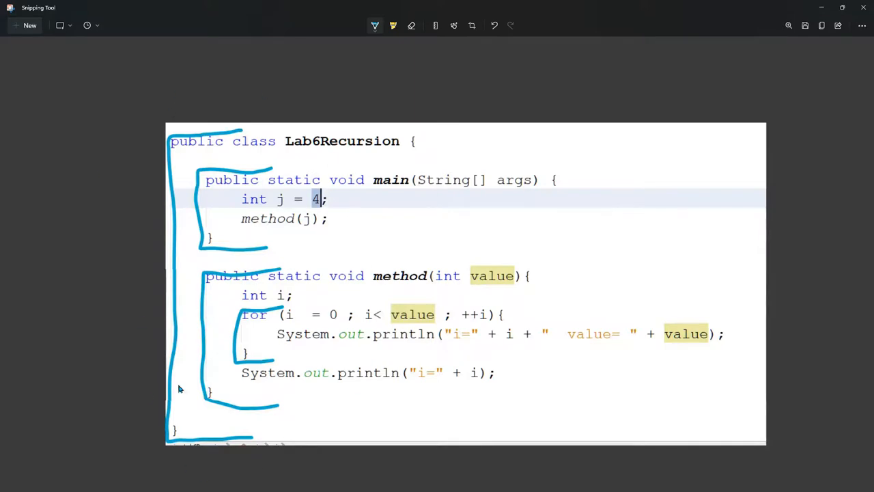
{"action": "mouse_move", "coordinate": [398, 414]}
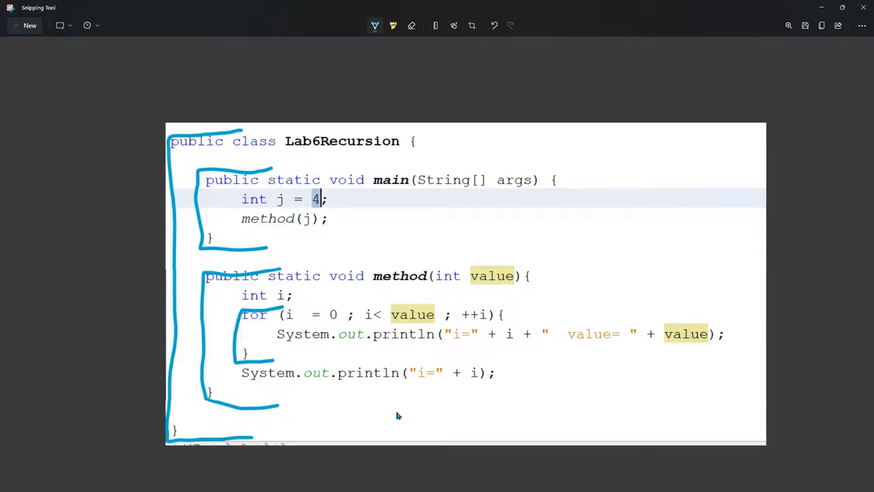
{"action": "mouse_move", "coordinate": [403, 409]}
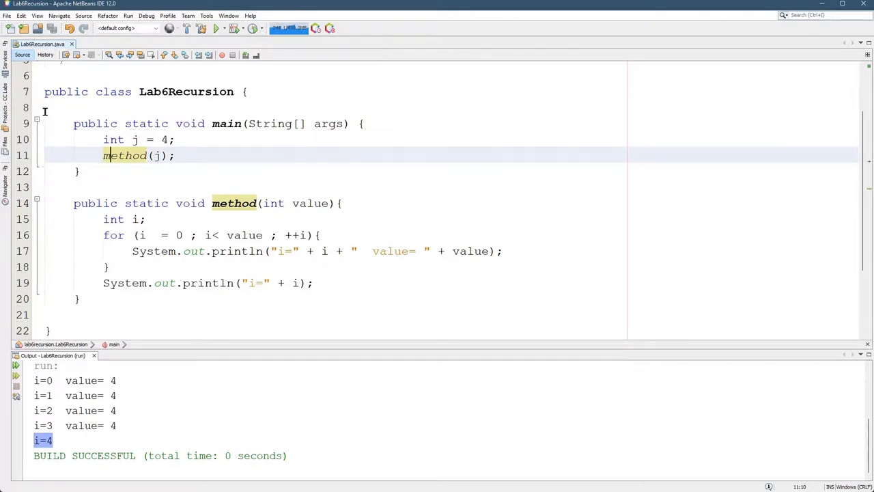
{"action": "mouse_move", "coordinate": [73, 142]}
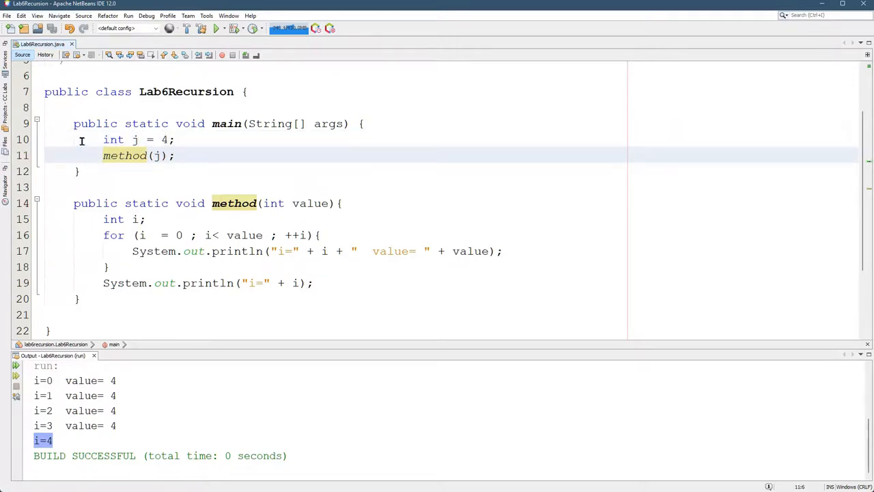
{"action": "mouse_move", "coordinate": [82, 219]}
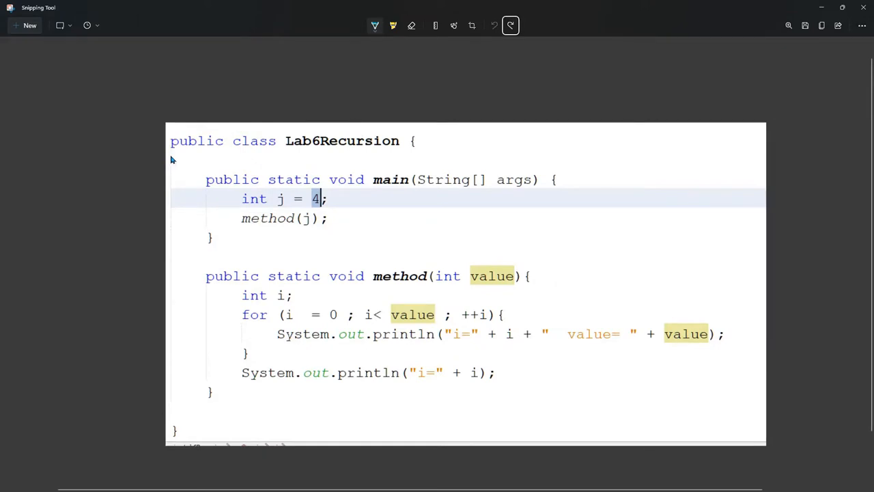
Draw a vertical scope line along the class body
{"action": "left_click_drag", "start_coordinate": [174, 154], "coordinate": [174, 403]}
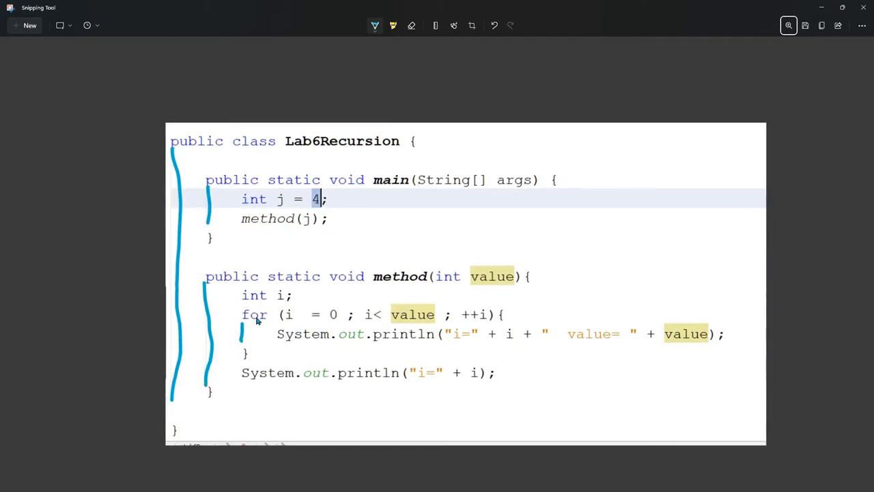
{"action": "mouse_move", "coordinate": [228, 177]}
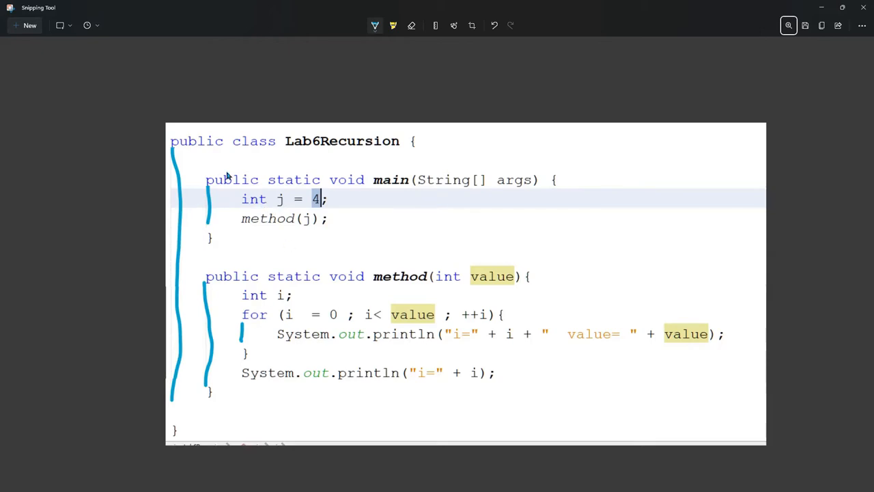
{"action": "mouse_move", "coordinate": [310, 234]}
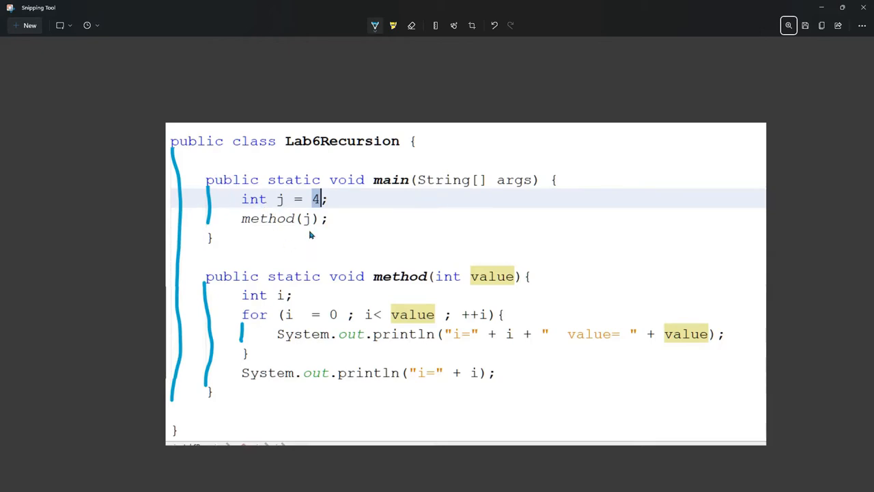
{"action": "mouse_move", "coordinate": [214, 127]}
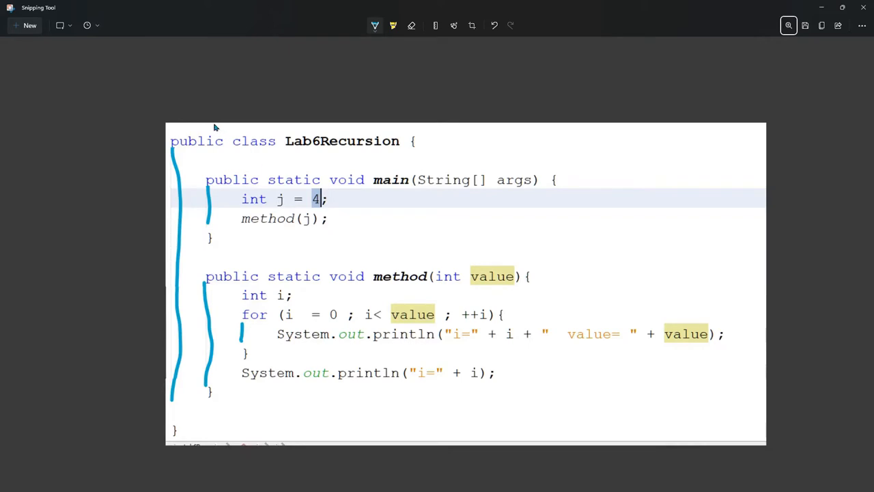